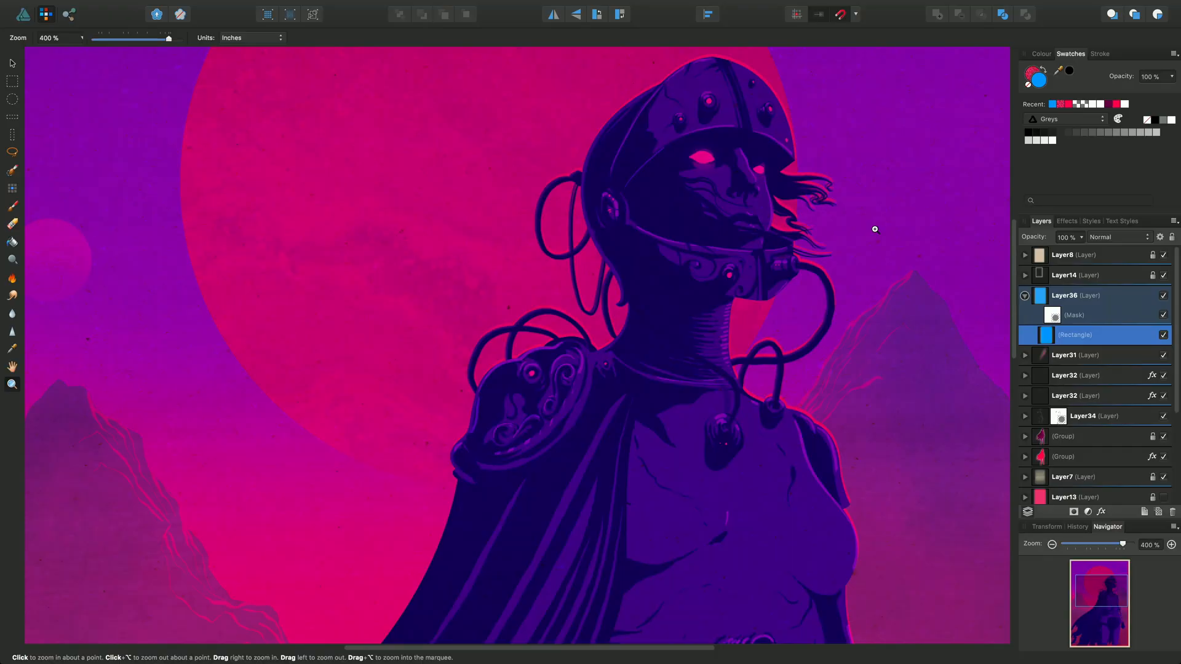
{"action": "mouse_move", "coordinate": [673, 287]}
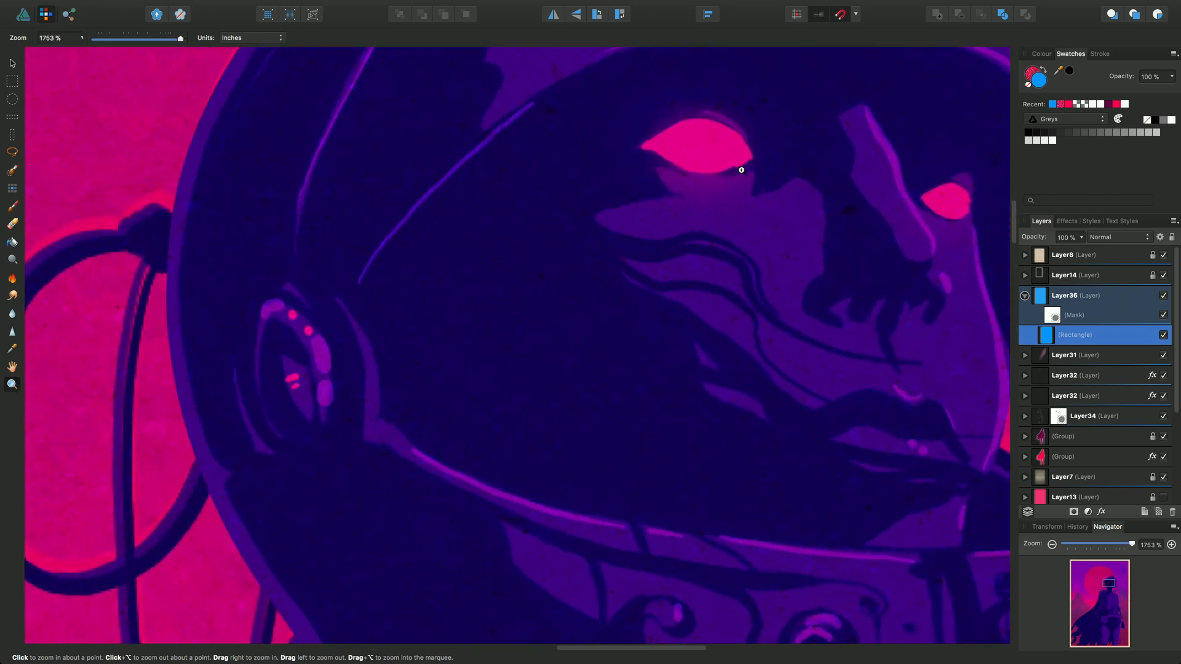
Zoom in once more on the figure's glowing pink eye until it fills the canvas.
{"action": "left_click", "coordinate": [740, 169]}
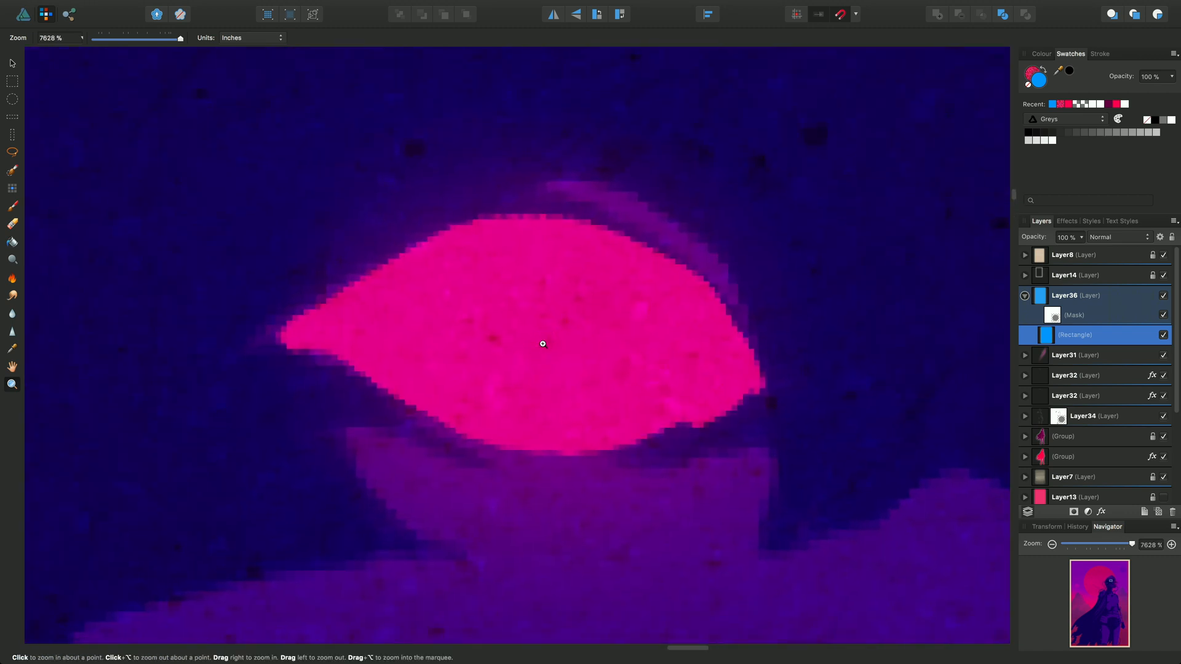
{"action": "mouse_move", "coordinate": [46, 14]}
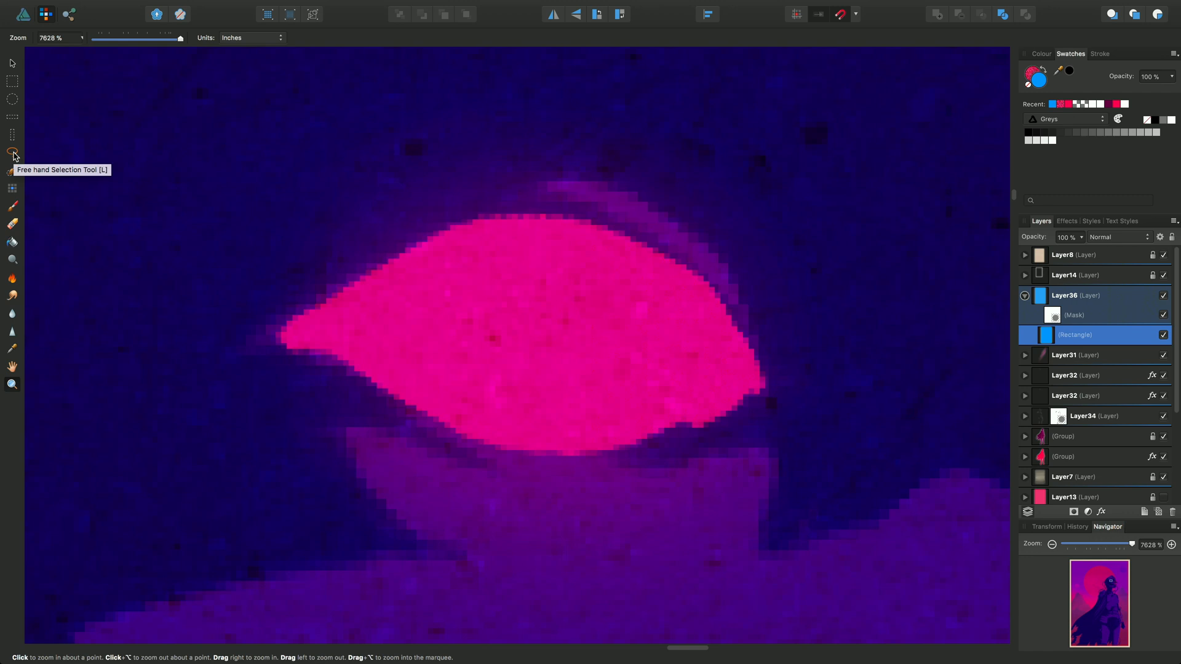
With the Freehand Selection Tool, trace along the eye's upper edge, then discard the outline.
{"action": "left_click", "coordinate": [13, 152]}
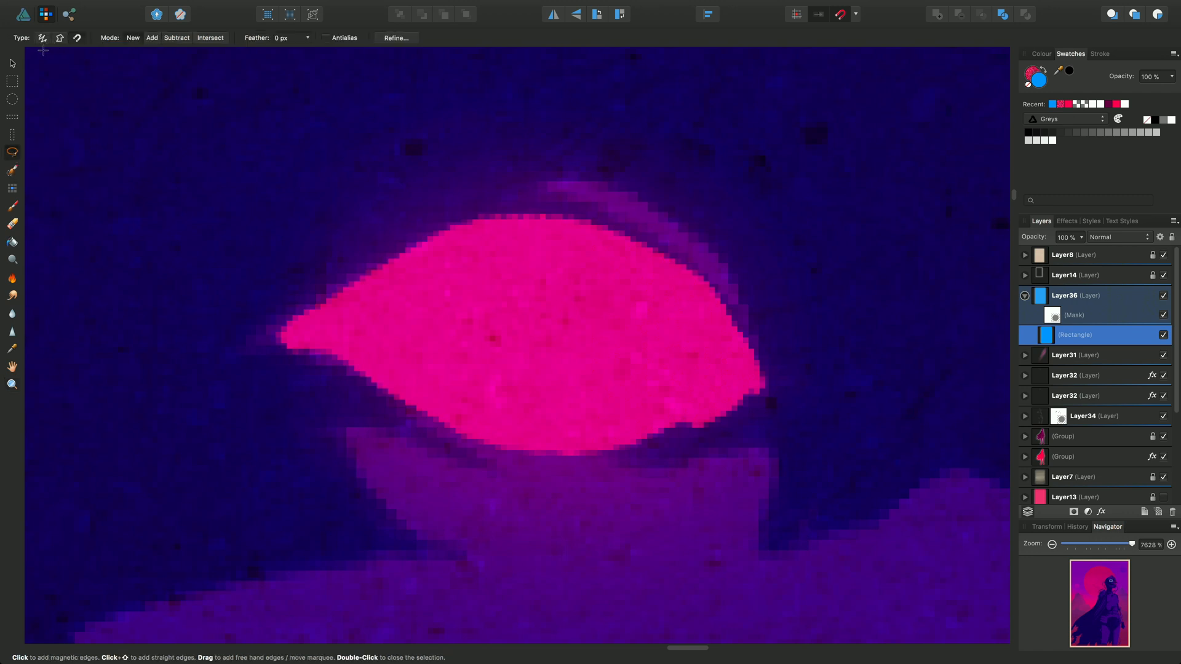
{"action": "mouse_move", "coordinate": [42, 38]}
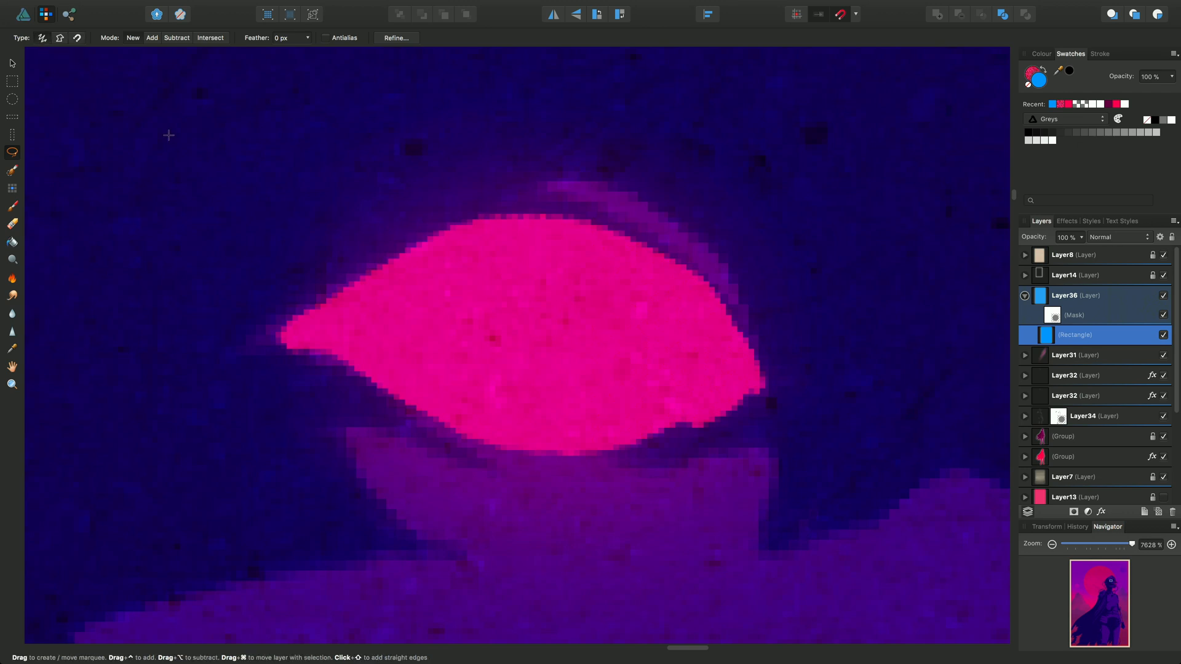
{"action": "mouse_move", "coordinate": [293, 316]}
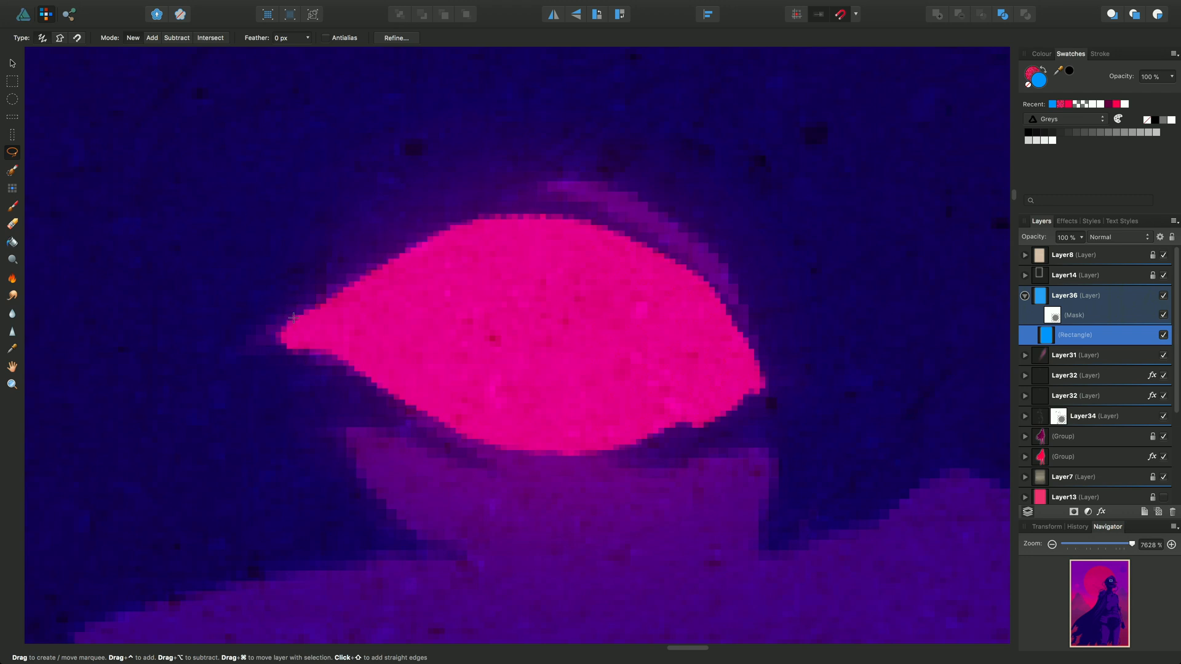
{"action": "left_click_drag", "start_coordinate": [292, 320], "coordinate": [401, 251]}
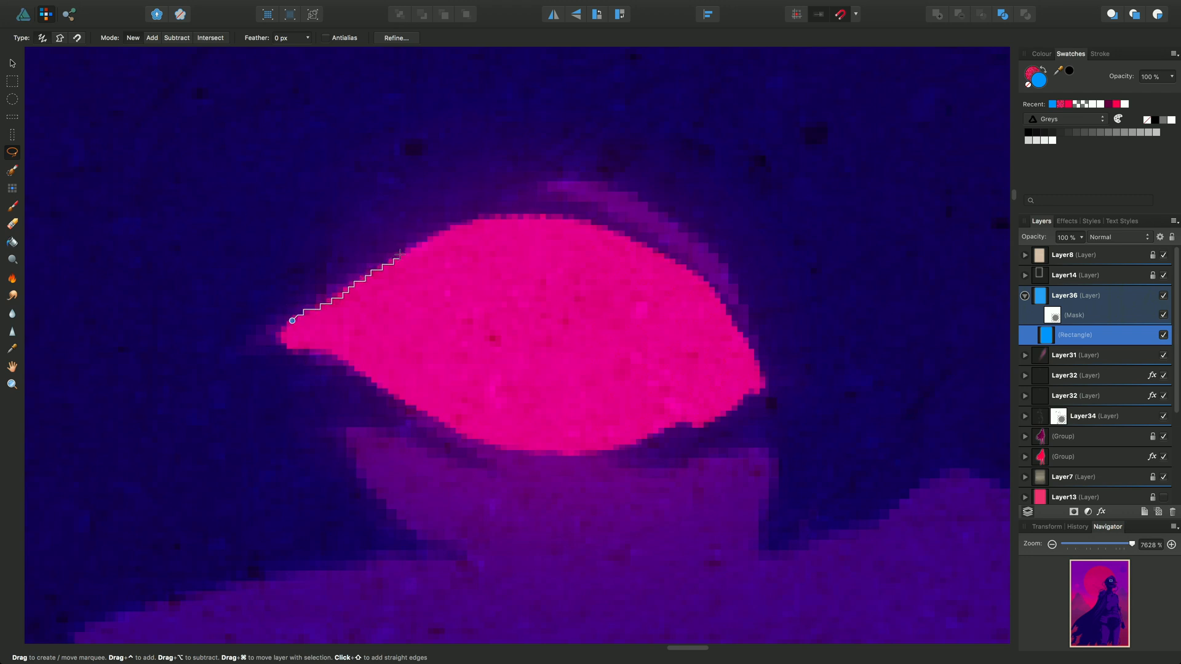
{"action": "left_click", "coordinate": [550, 225]}
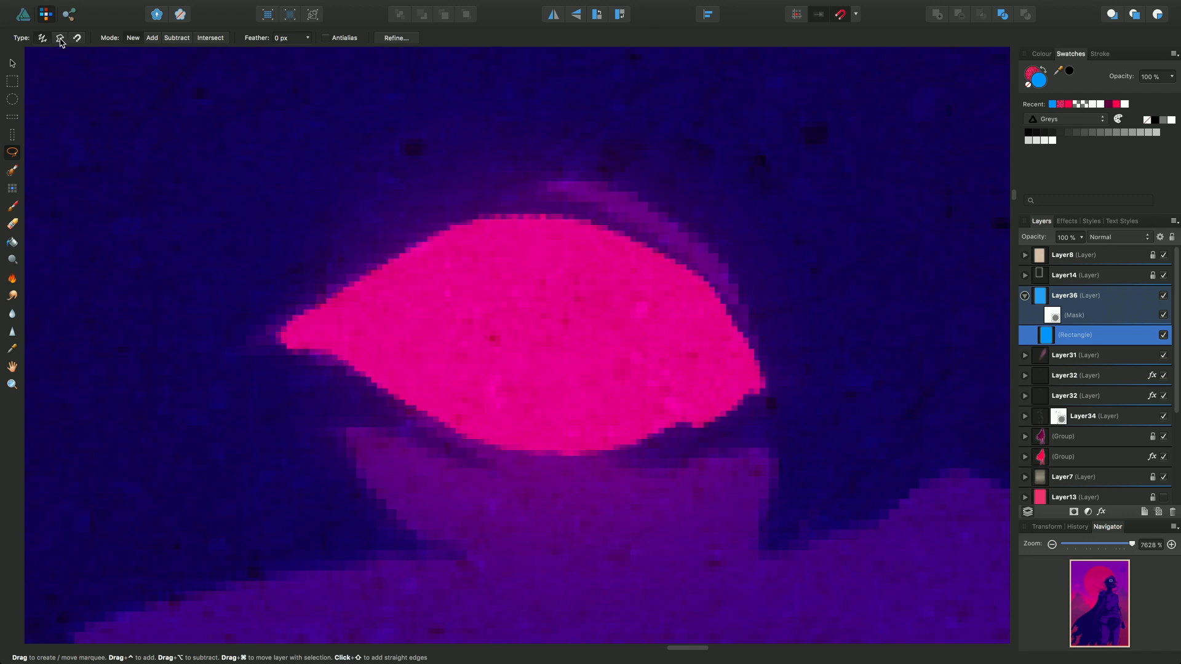
Using Polygonal type, place points from the eye's left corner along the upper rim, right side and bottom edge.
{"action": "left_click", "coordinate": [61, 39]}
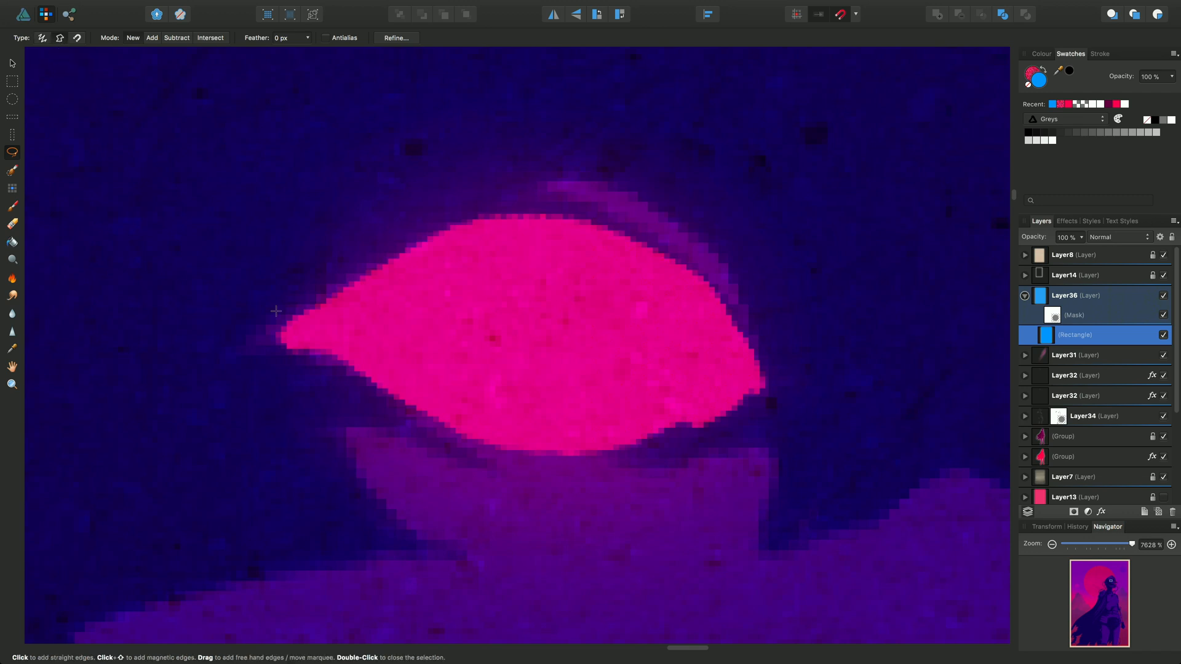
{"action": "left_click", "coordinate": [287, 326]}
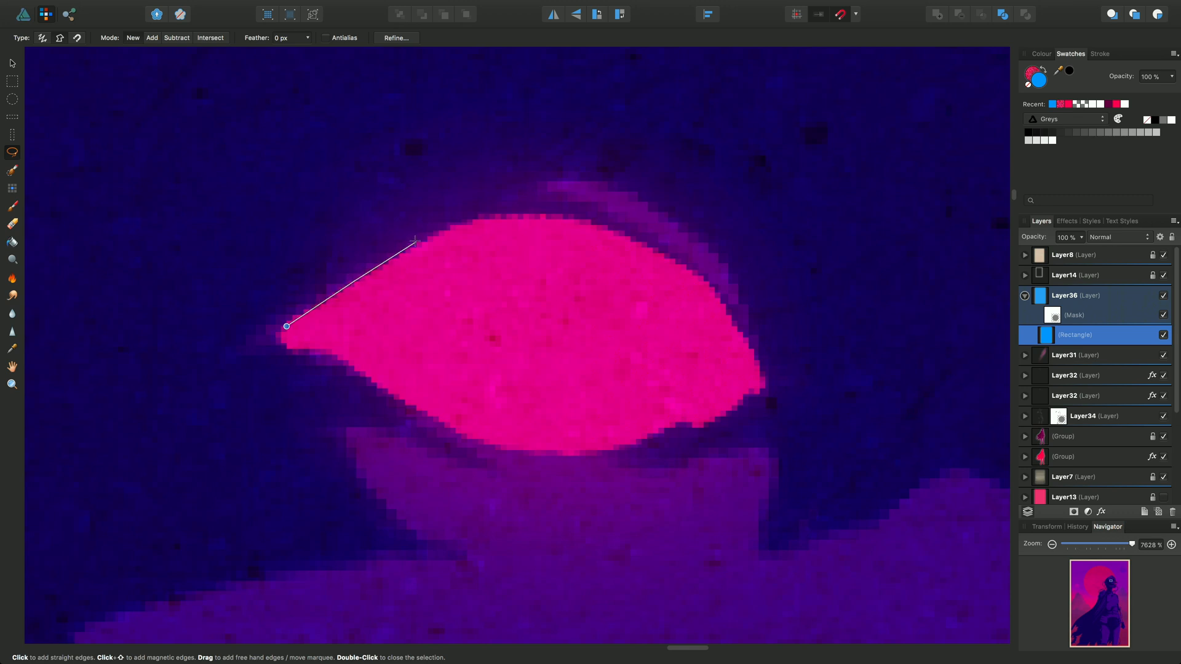
{"action": "left_click", "coordinate": [458, 220]}
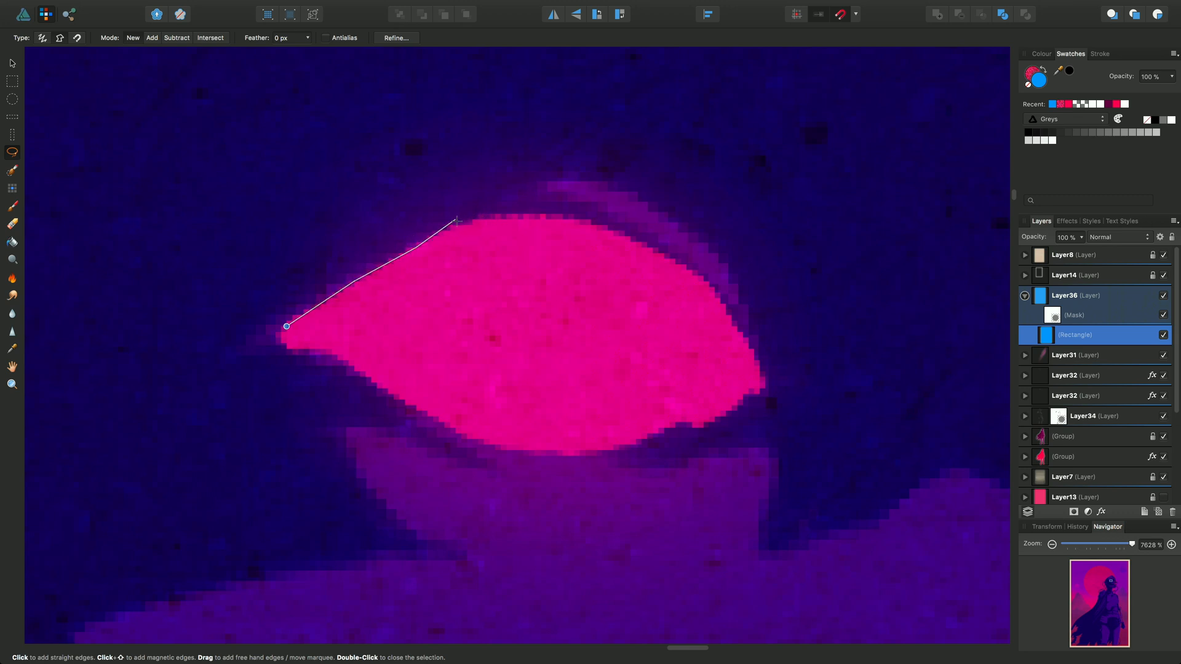
{"action": "left_click", "coordinate": [564, 216]}
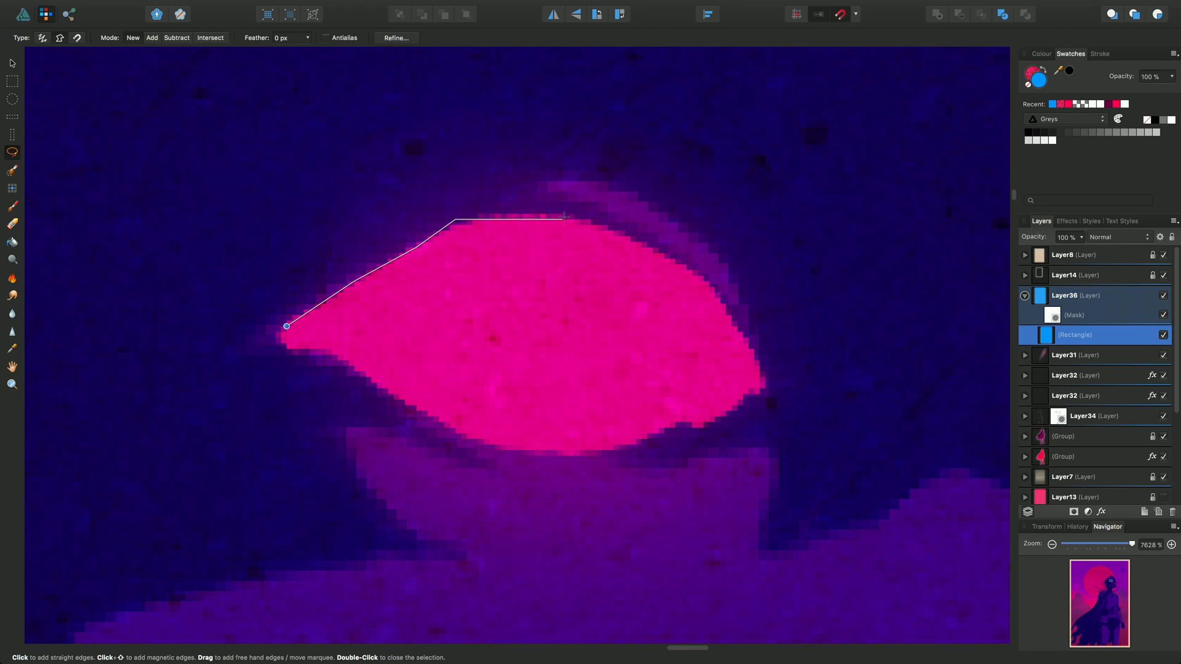
{"action": "left_click", "coordinate": [640, 245]}
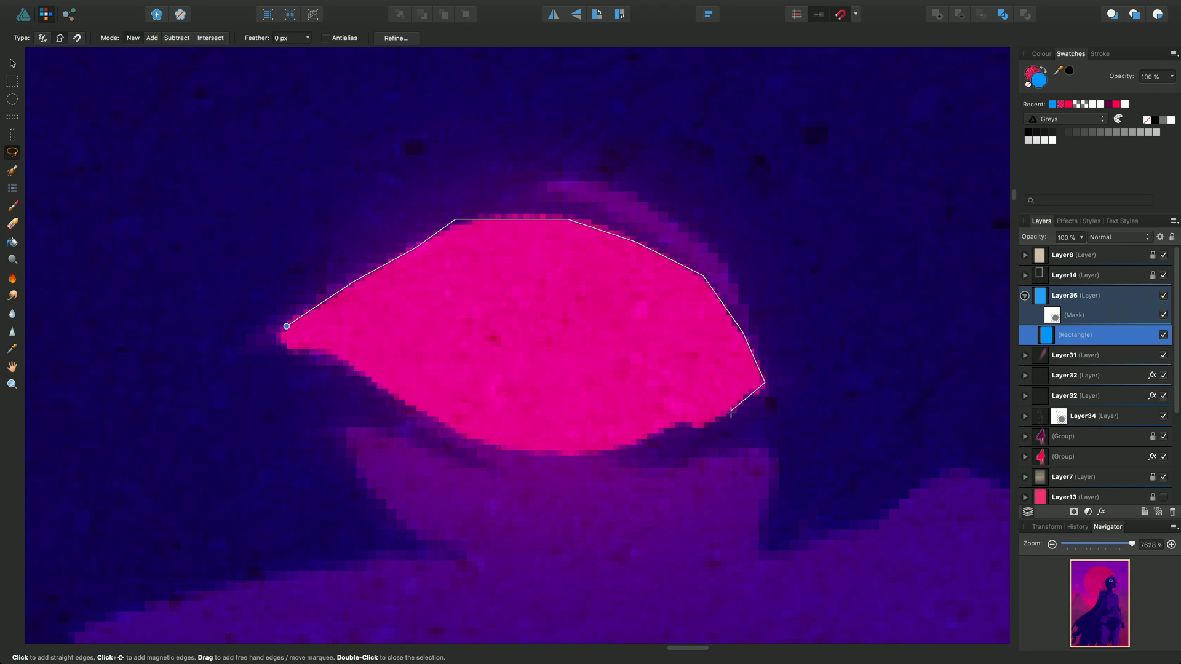
{"action": "left_click", "coordinate": [663, 428]}
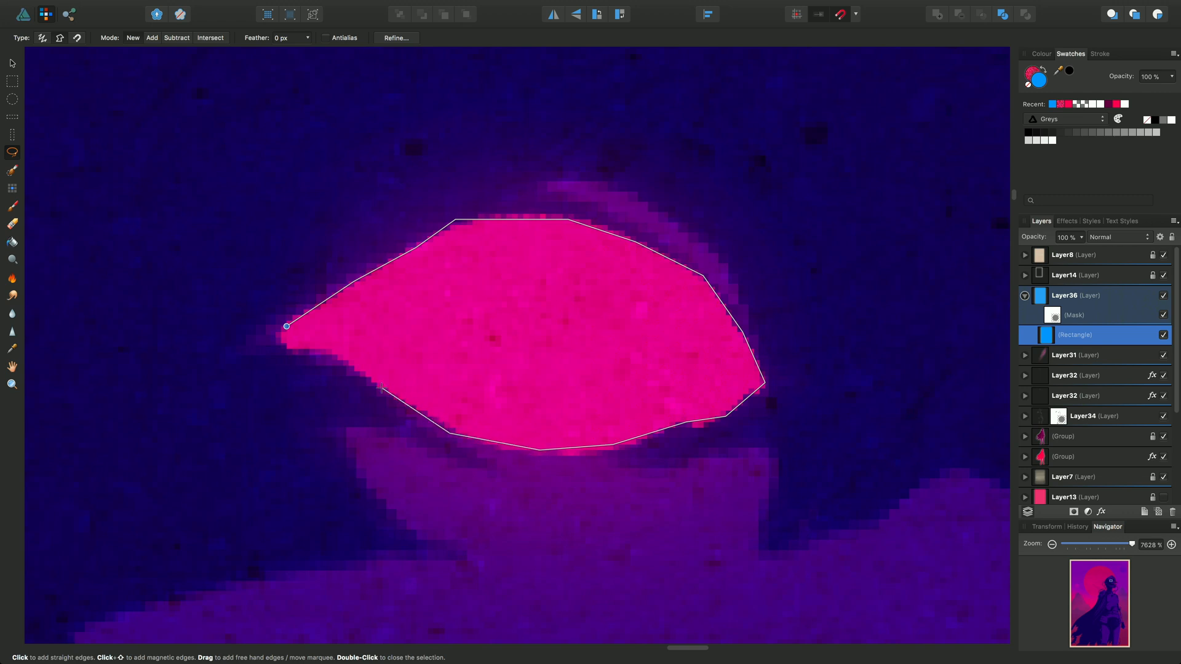
{"action": "left_click", "coordinate": [383, 390]}
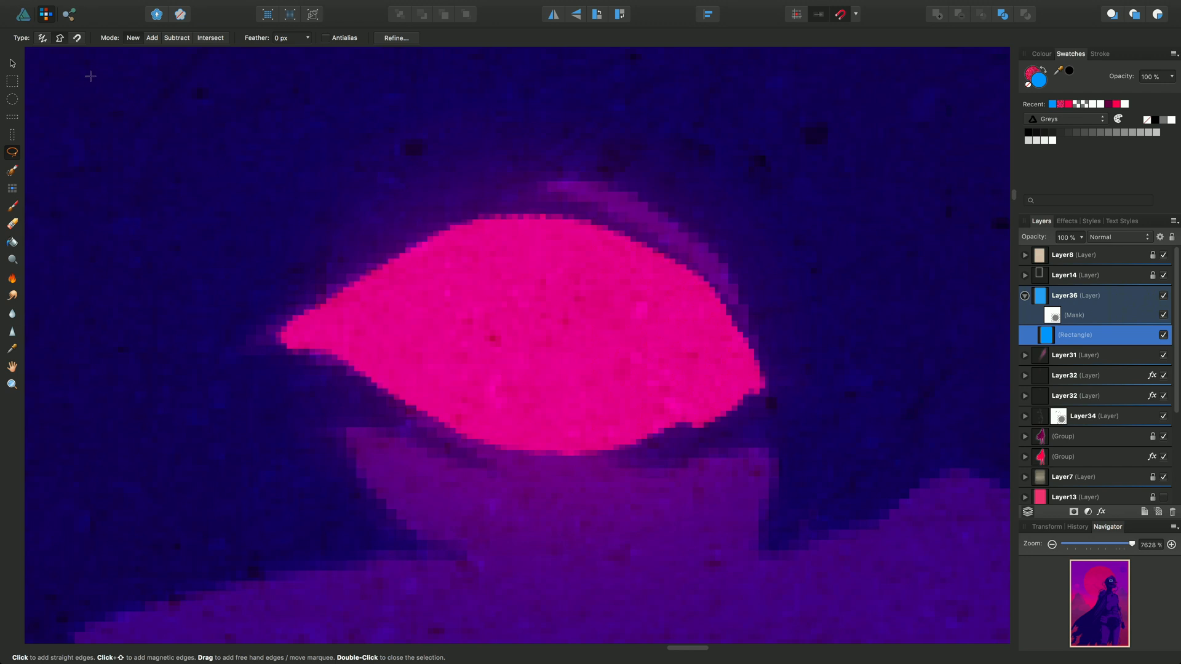
{"action": "mouse_move", "coordinate": [294, 270]}
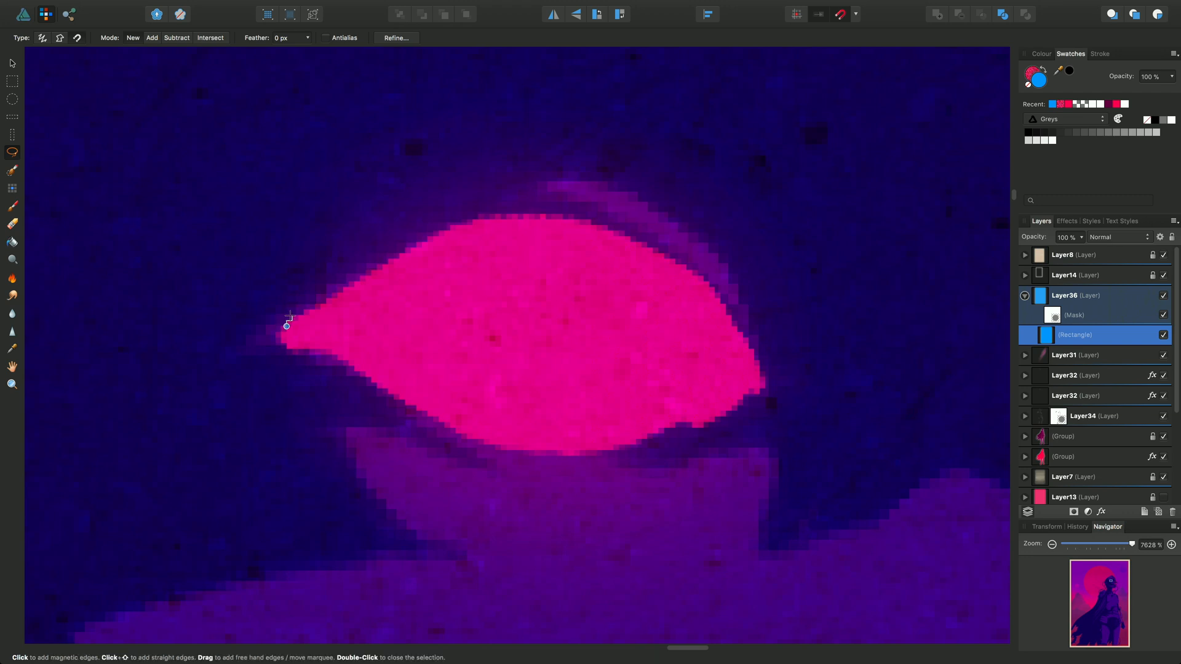
Place magnetic anchors from the eye's left corner along the upper rim and down its right side.
{"action": "left_click", "coordinate": [343, 296]}
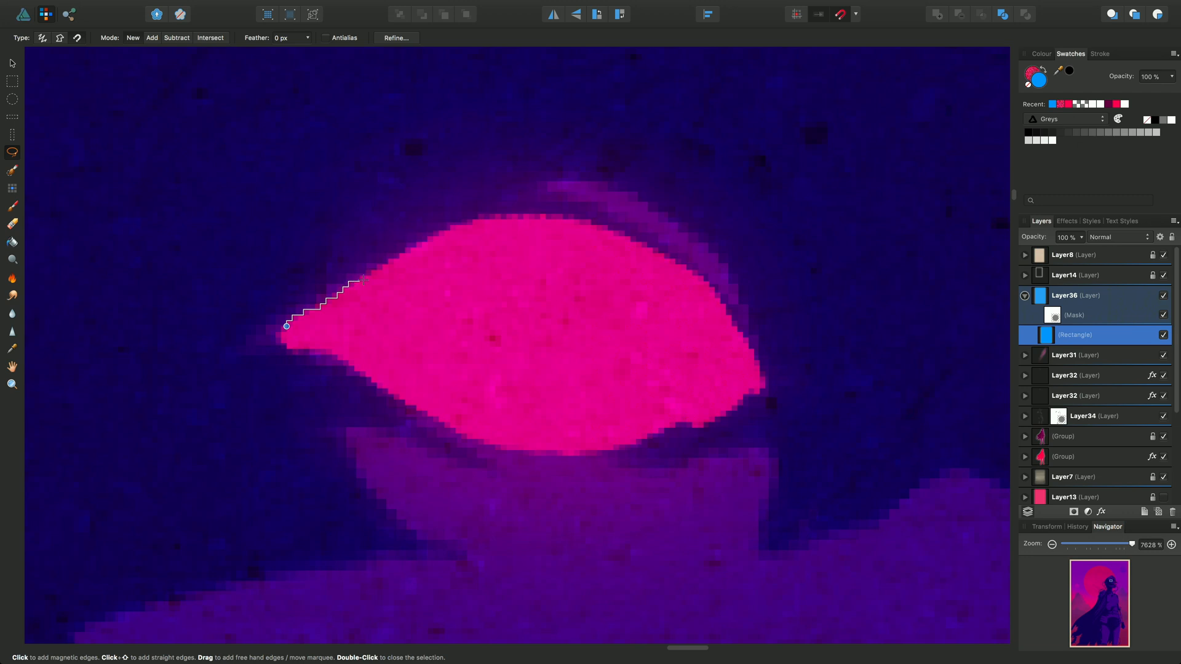
{"action": "left_click", "coordinate": [431, 242]}
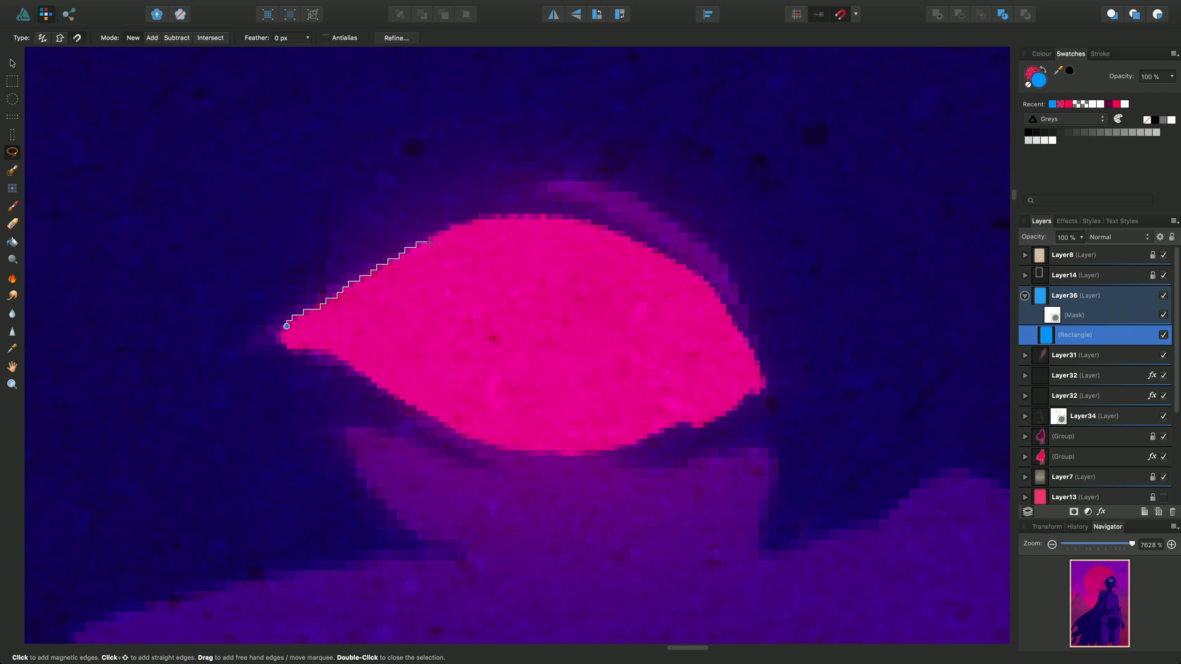
{"action": "left_click", "coordinate": [561, 232]}
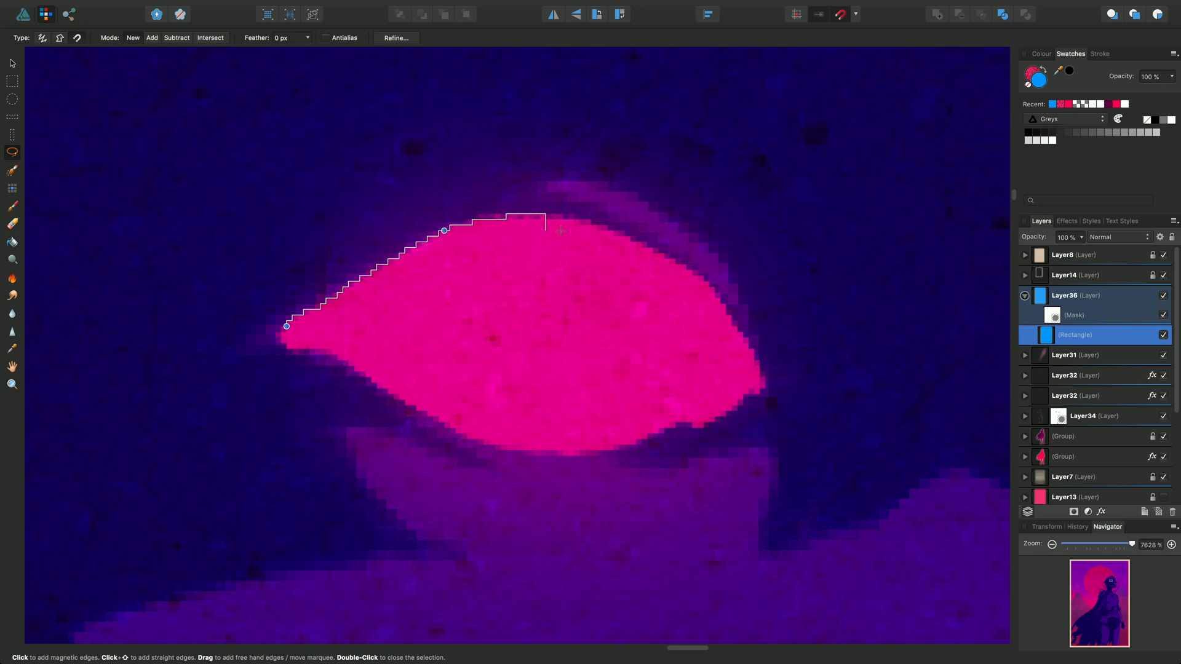
{"action": "left_click", "coordinate": [645, 256]}
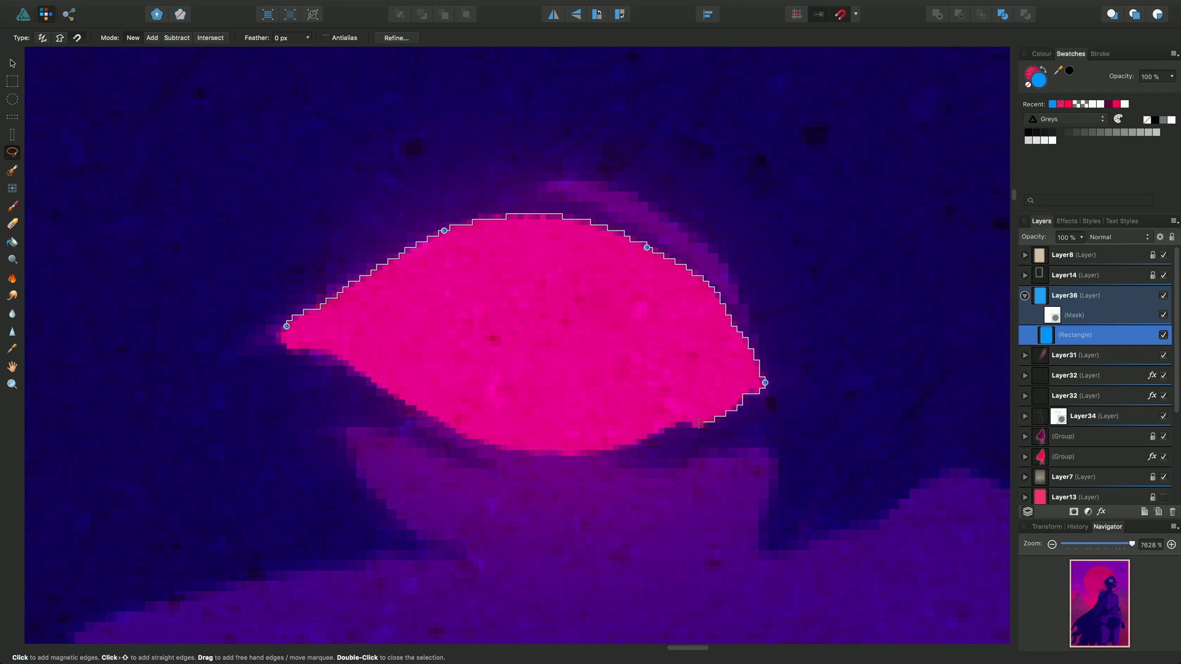
{"action": "left_click", "coordinate": [591, 450]}
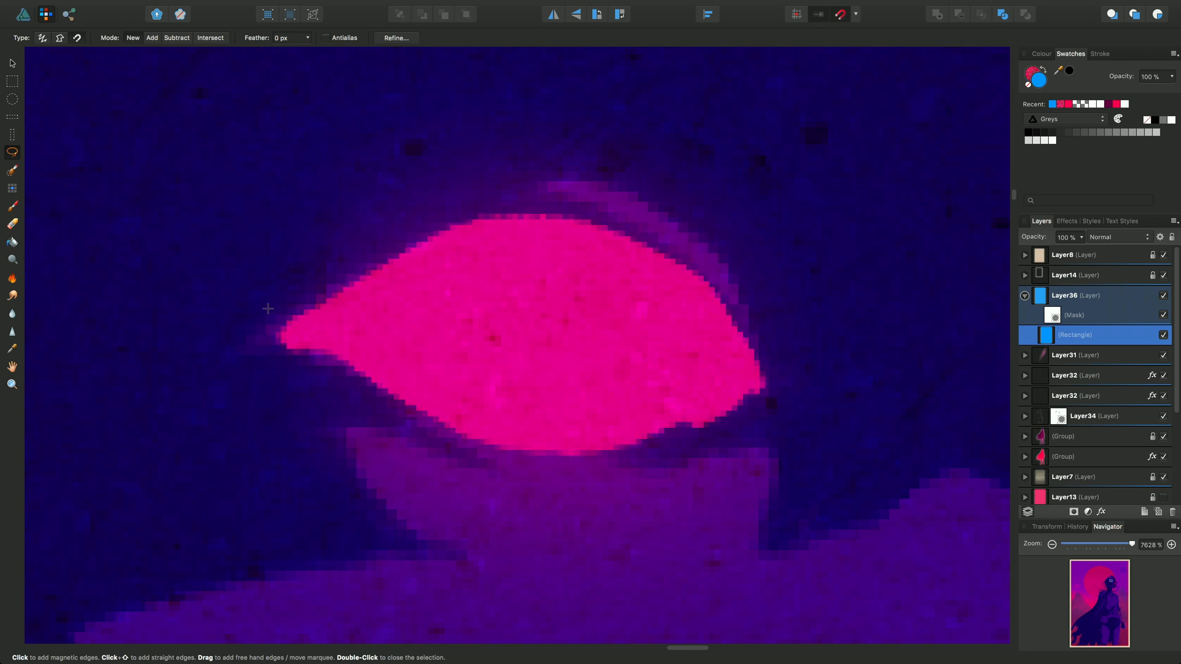
{"action": "mouse_move", "coordinate": [338, 246]}
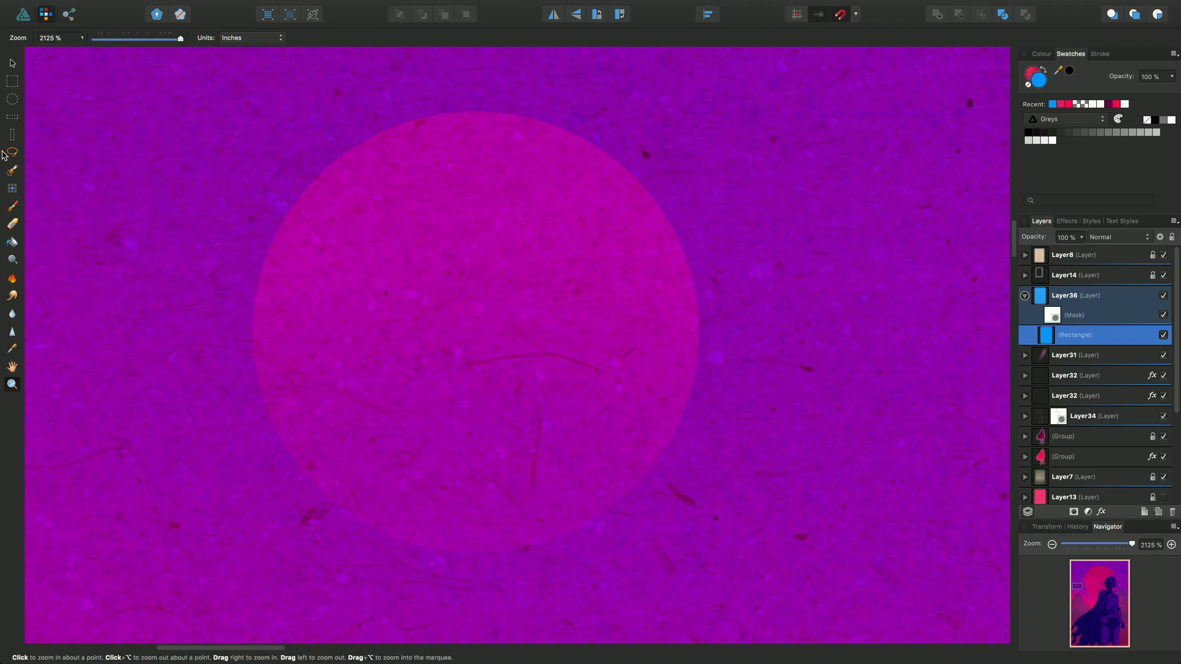
{"action": "mouse_move", "coordinate": [13, 152]}
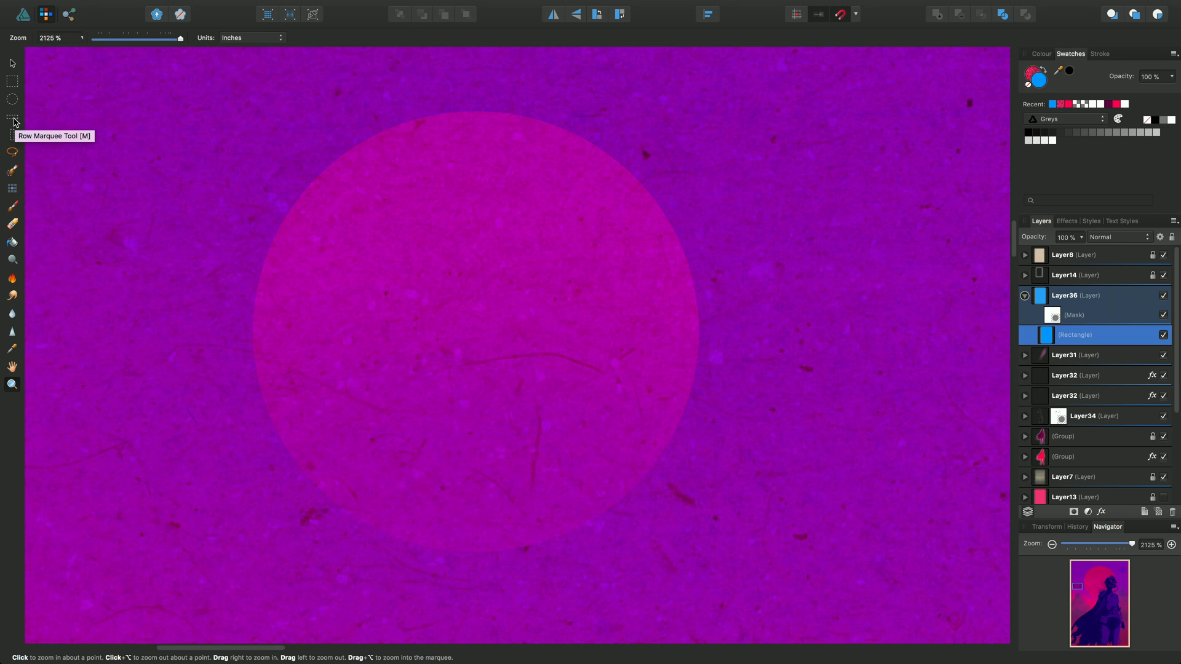
{"action": "mouse_move", "coordinate": [12, 99]}
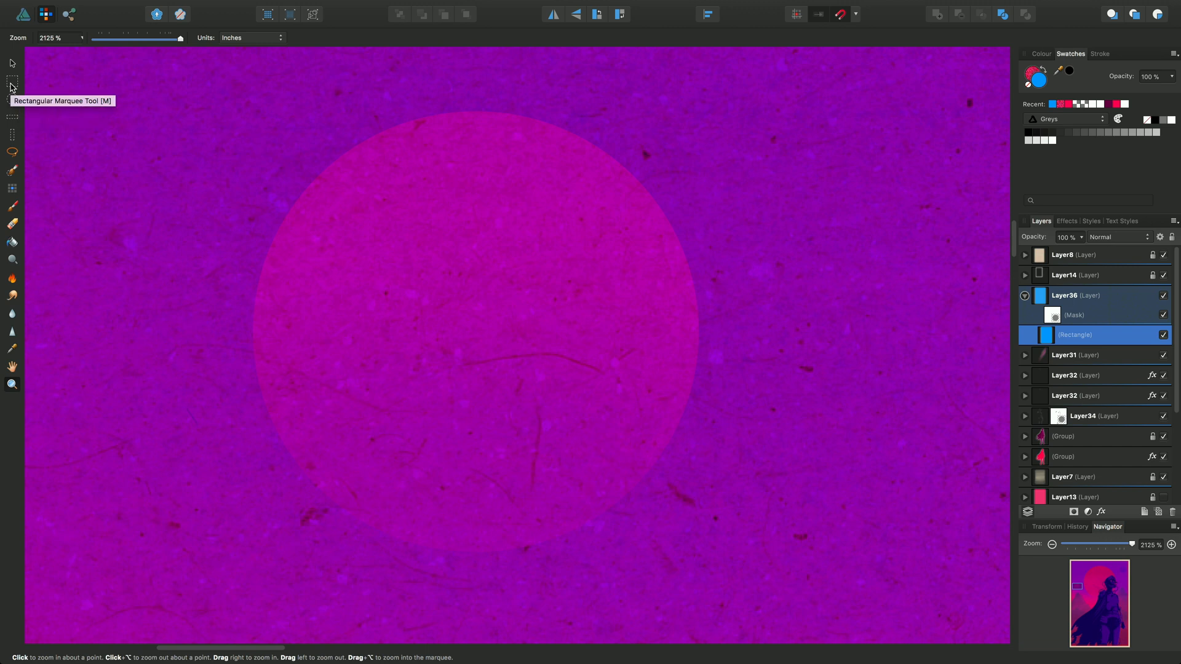
{"action": "mouse_move", "coordinate": [12, 103]}
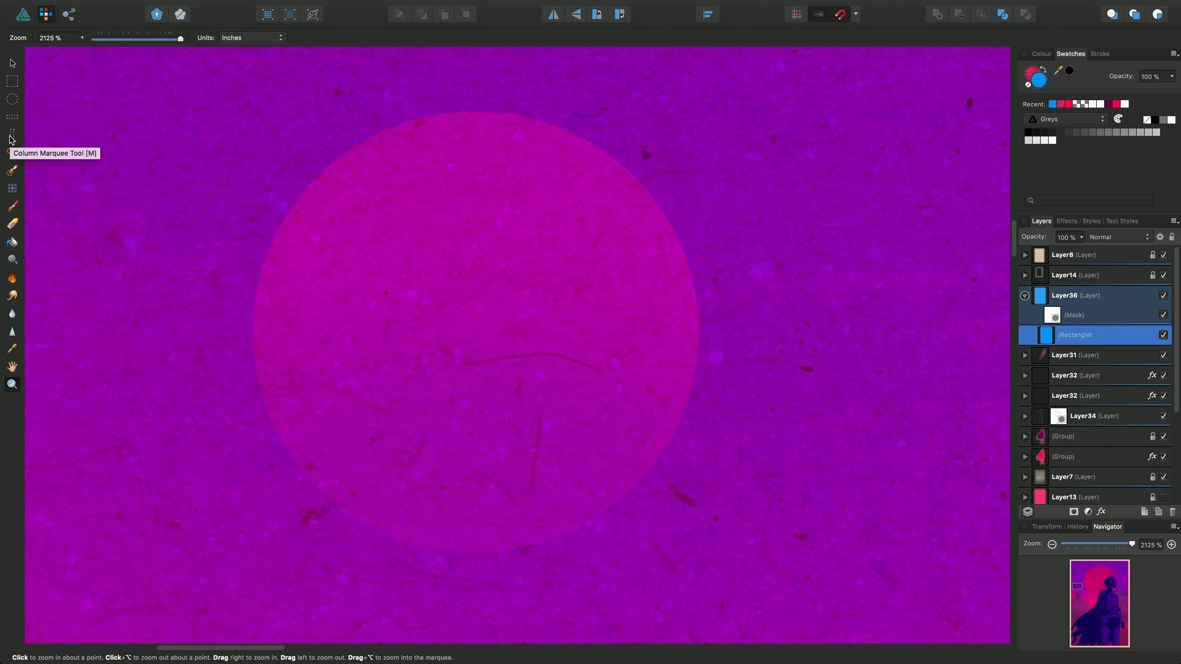
{"action": "mouse_move", "coordinate": [11, 119]}
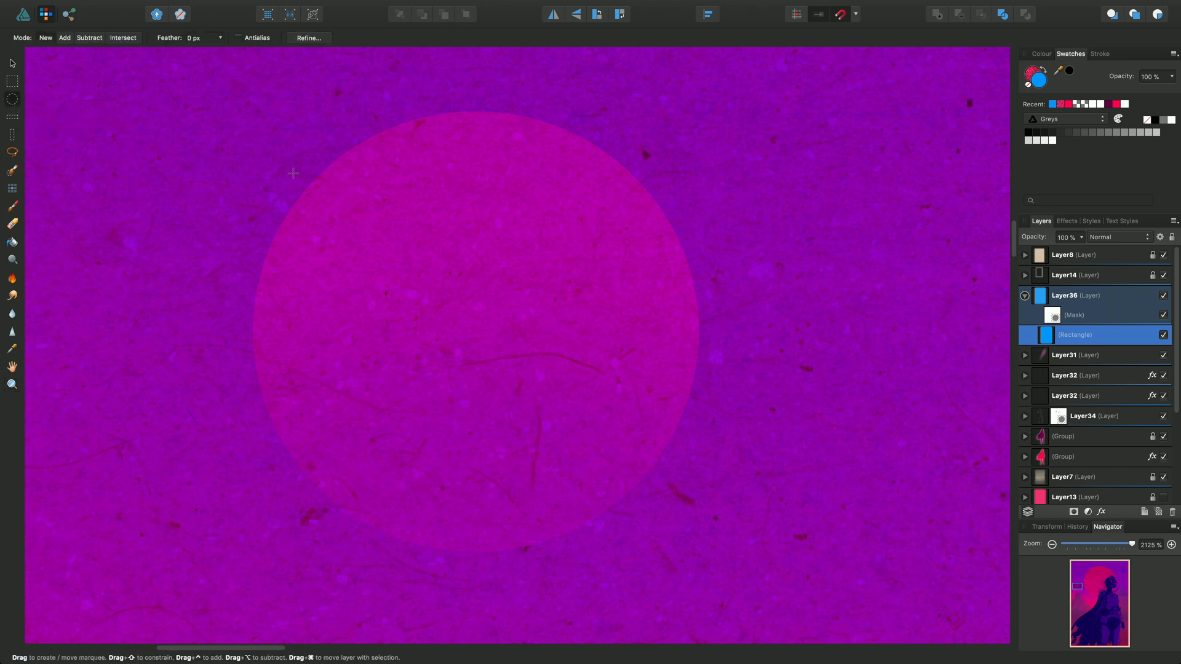
Draw a large circular marquee over the moon and move it onto the moon's outline.
{"action": "left_click_drag", "start_coordinate": [293, 174], "coordinate": [498, 413]}
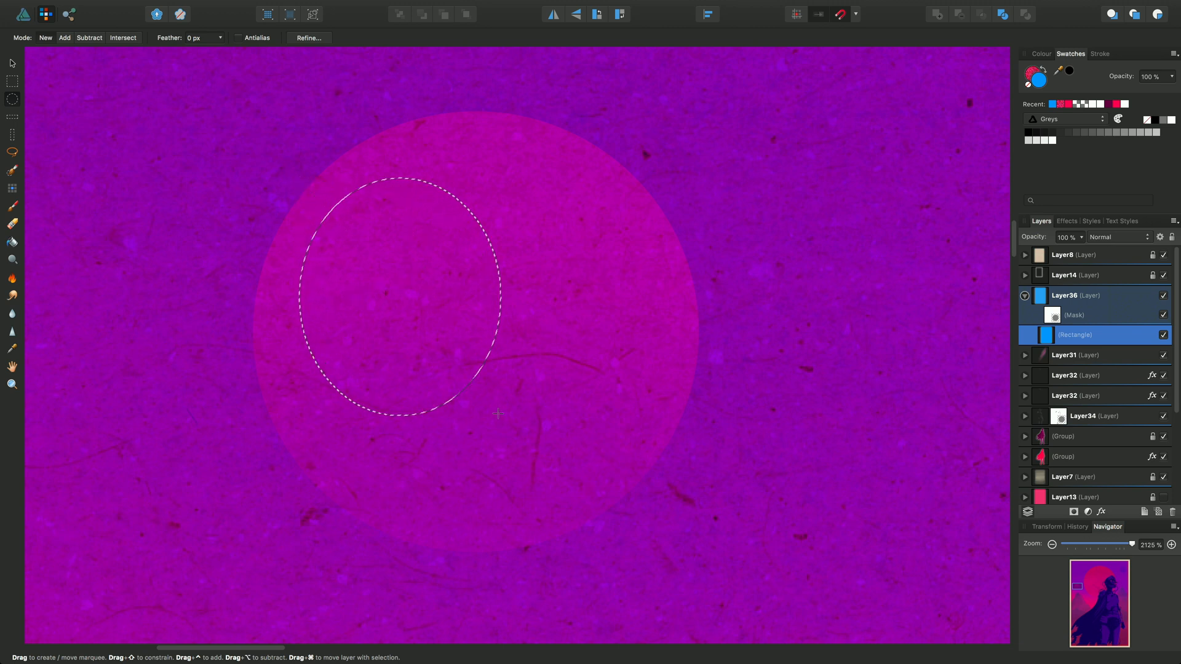
{"action": "left_click_drag", "start_coordinate": [498, 413], "coordinate": [683, 340]}
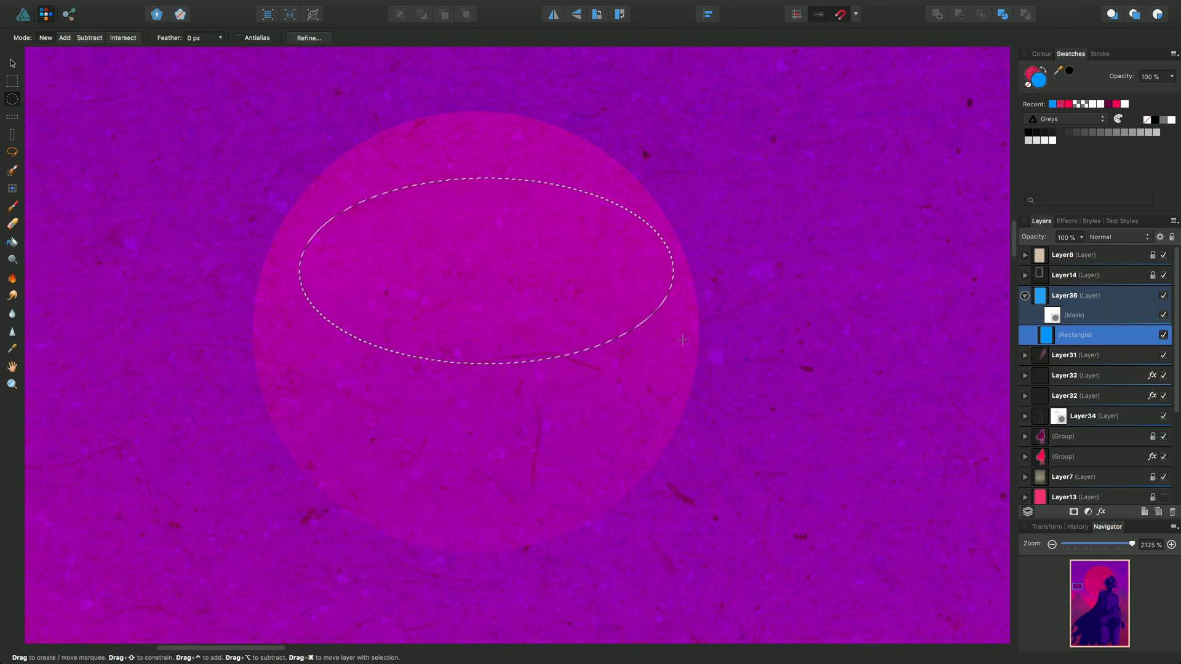
{"action": "left_click_drag", "start_coordinate": [684, 339], "coordinate": [828, 516]}
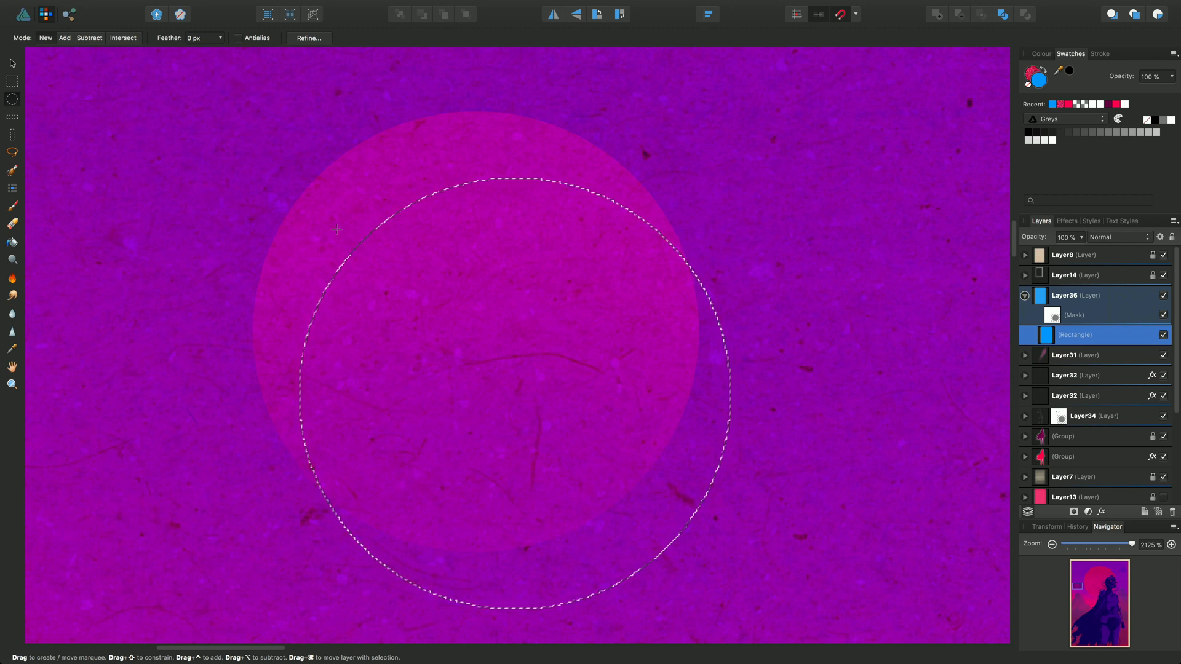
{"action": "mouse_move", "coordinate": [364, 241]}
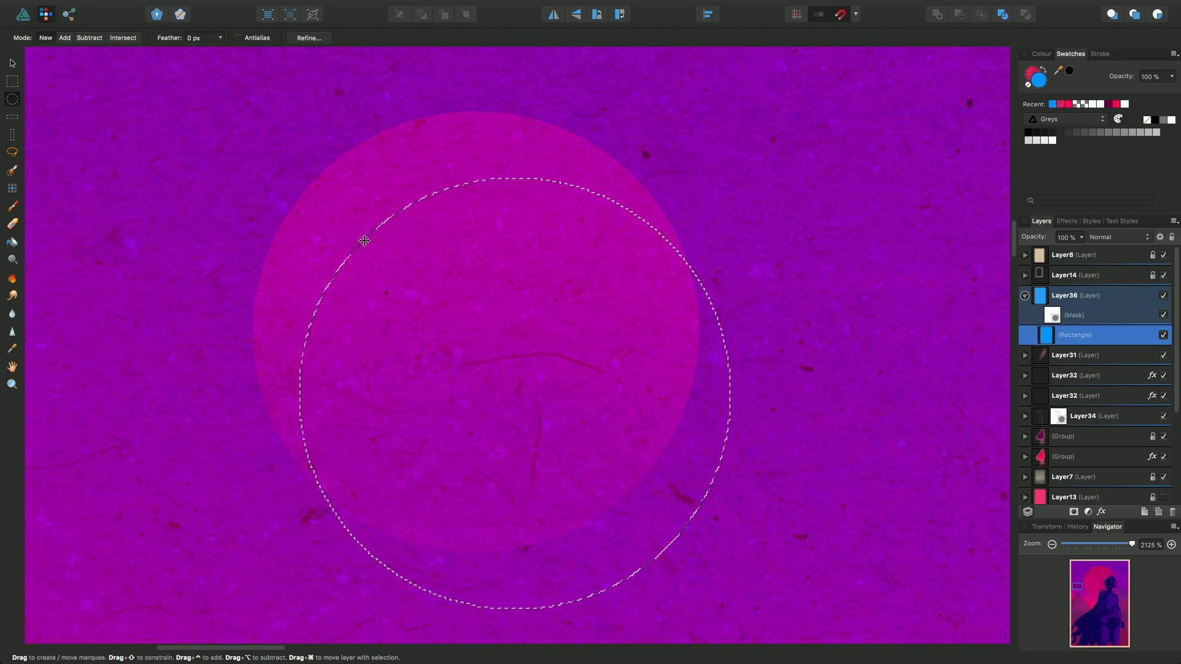
{"action": "left_click_drag", "start_coordinate": [364, 241], "coordinate": [324, 182]}
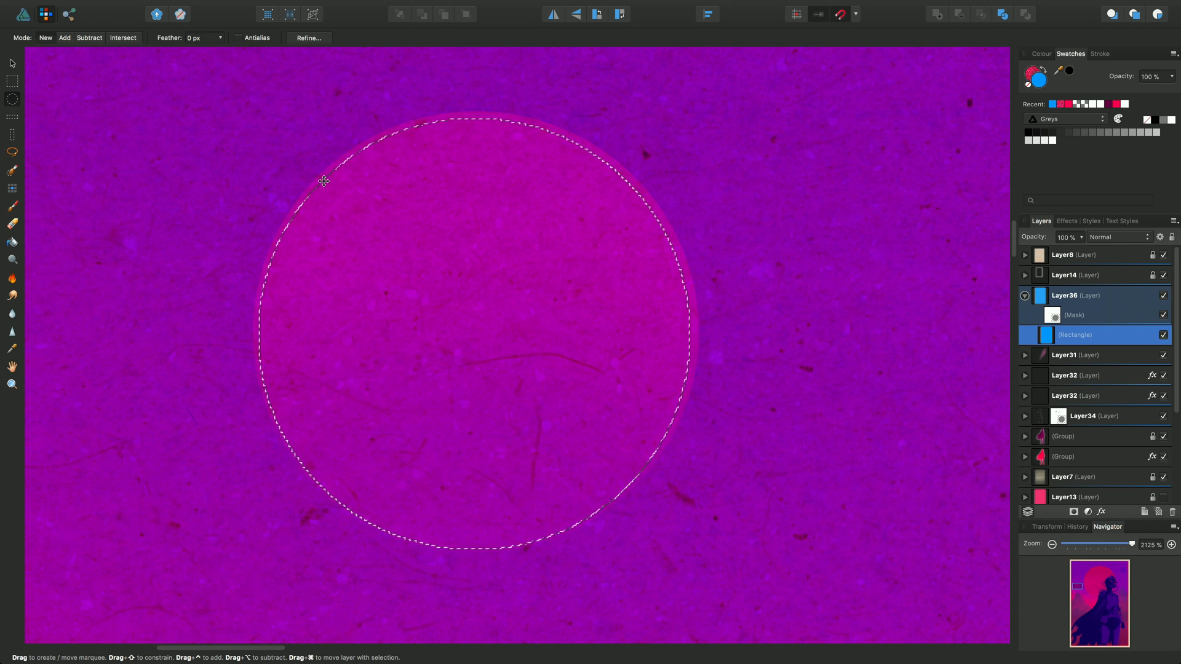